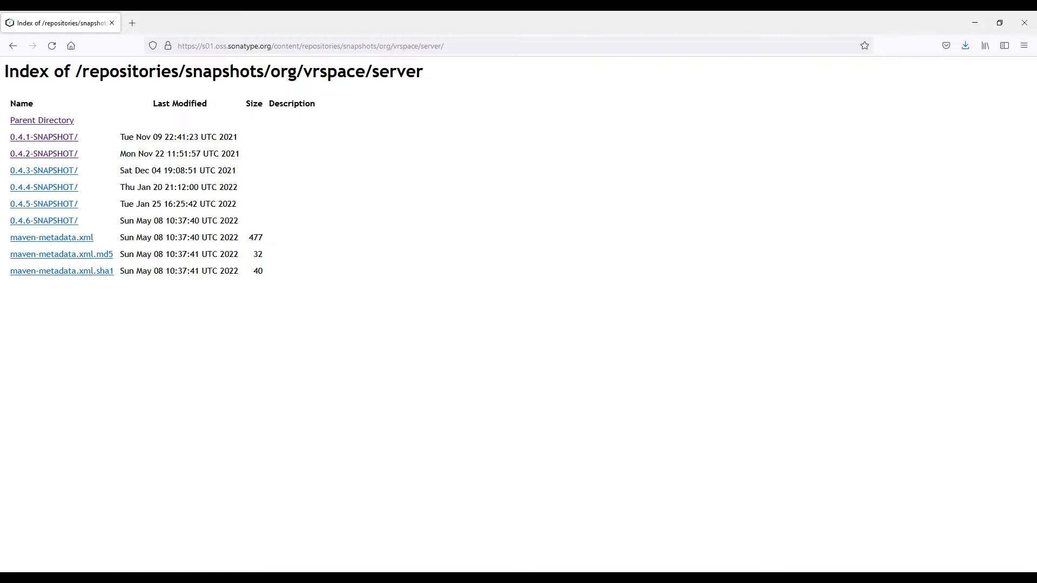
# View the org/vrspace/server snapshot index listing versions 0.4.1 through 0.4.6-SNAPSHOT
pyautogui.click(43, 220)
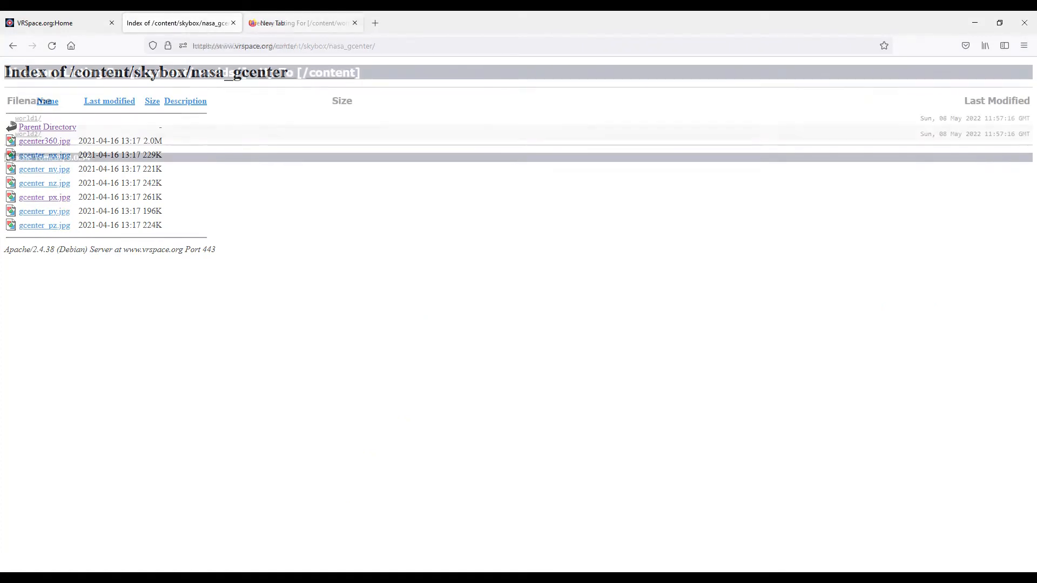
# Check the local worlds folder lists world1 and world2, then return to the local VRSpace home page
pyautogui.click(301, 23)
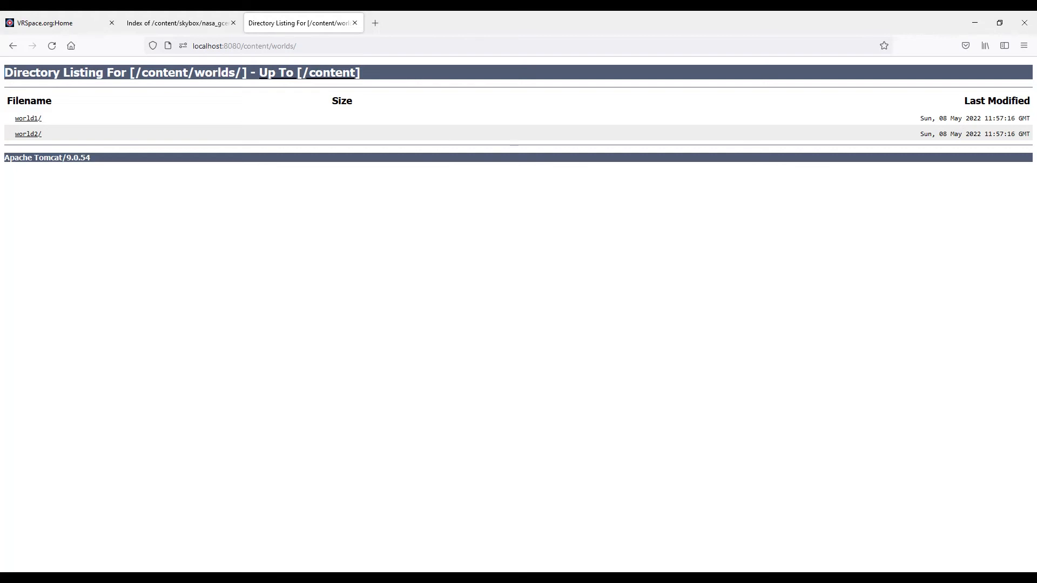
pyautogui.click(50, 22)
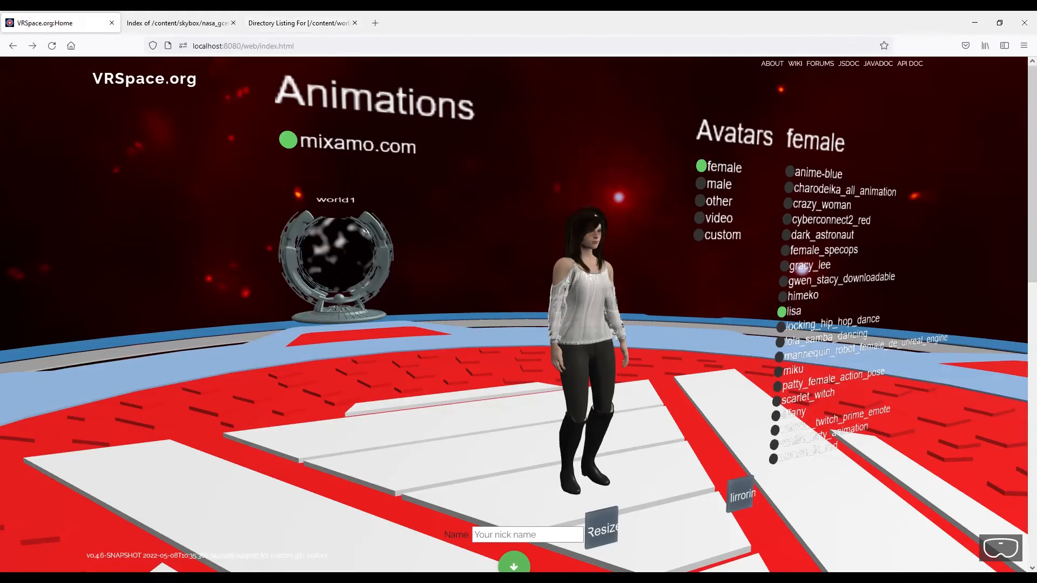